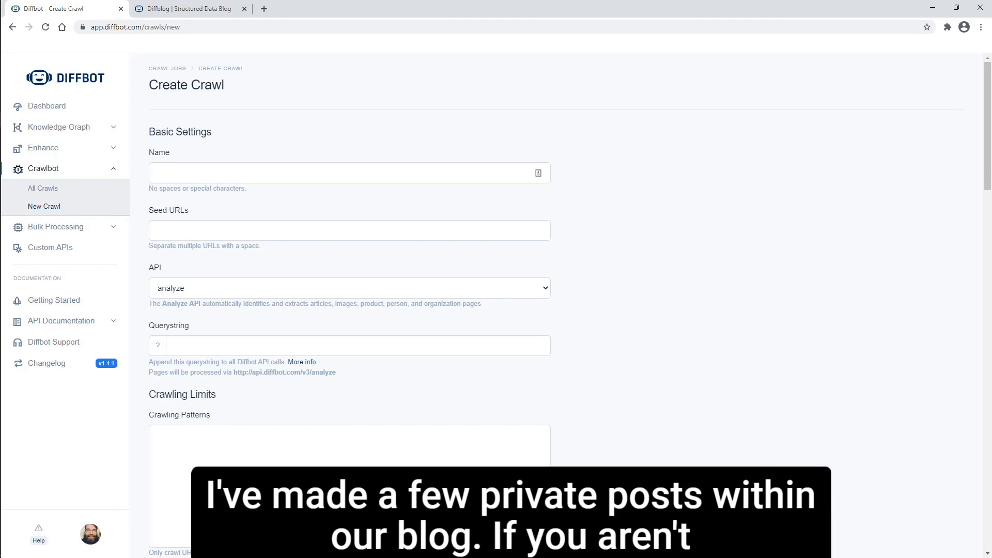
Switch to the logged-in blog and scroll through Private Post 1 and Private Post 2.
{"action": "left_click", "coordinate": [186, 8]}
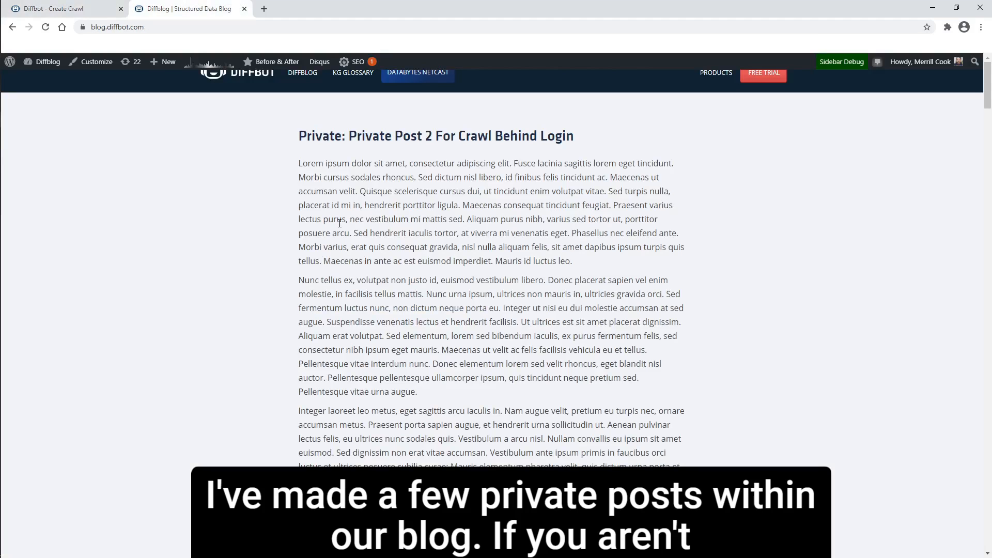
{"action": "scroll", "scroll_direction": "down", "scroll_amount": 3}
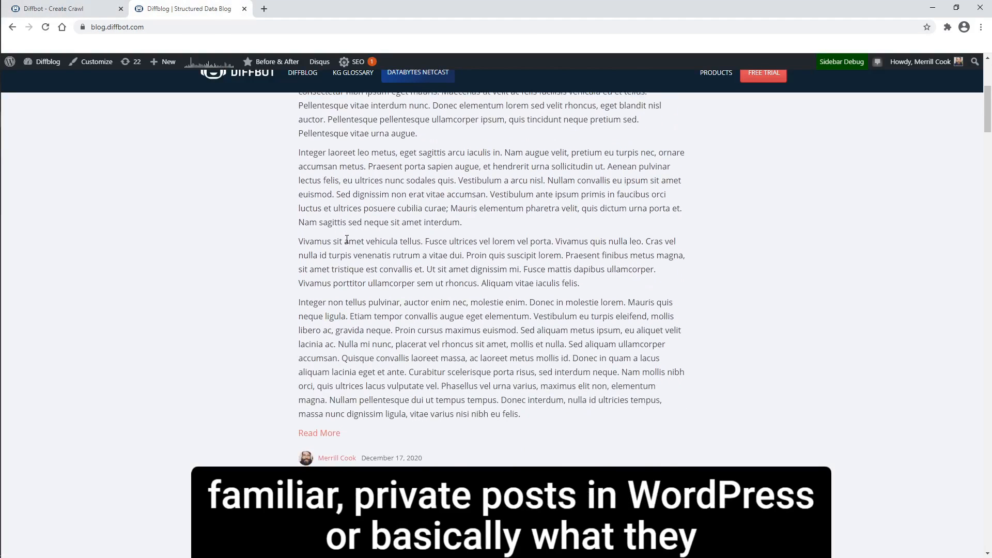
{"action": "scroll", "scroll_direction": "down", "scroll_amount": 3}
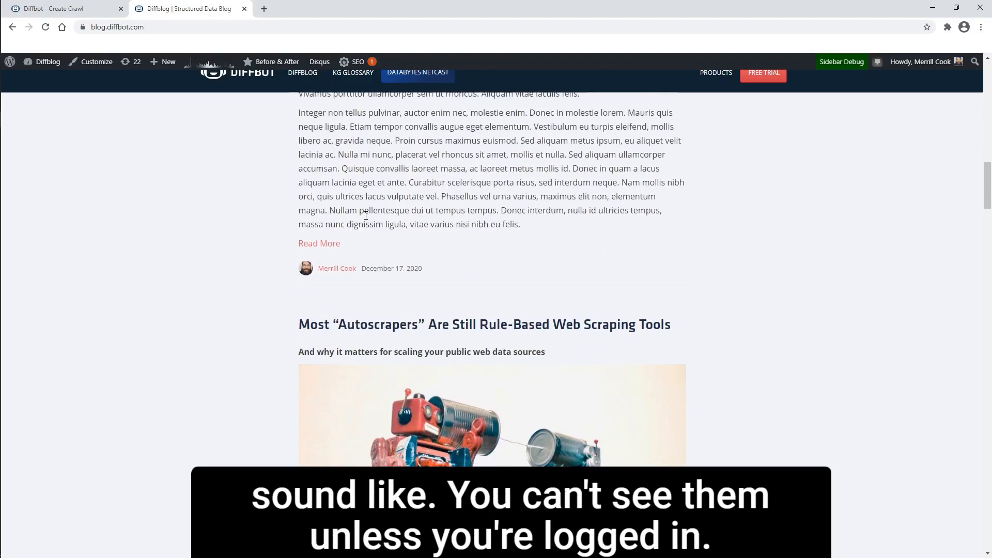
{"action": "scroll", "scroll_direction": "down", "scroll_amount": 3}
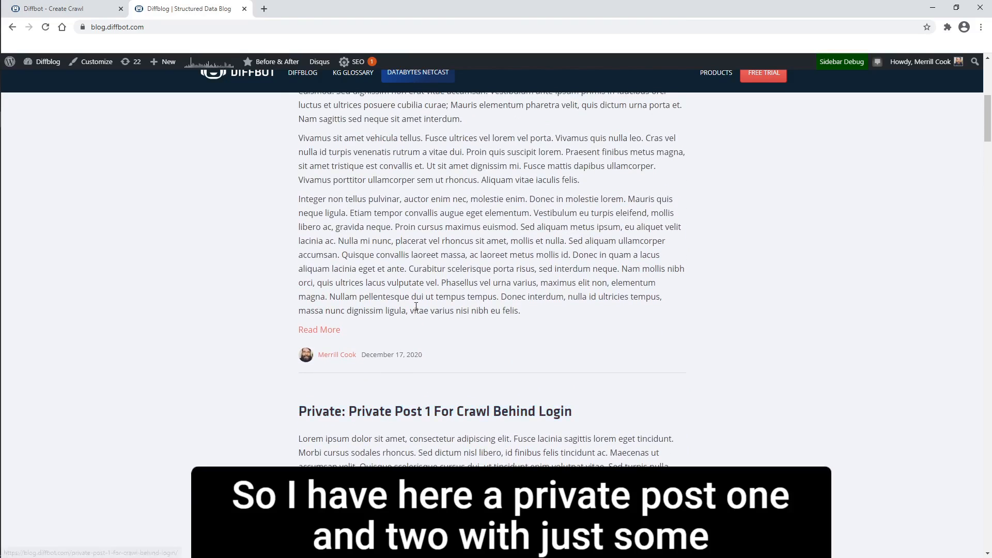
{"action": "scroll", "scroll_direction": "down", "scroll_amount": 3}
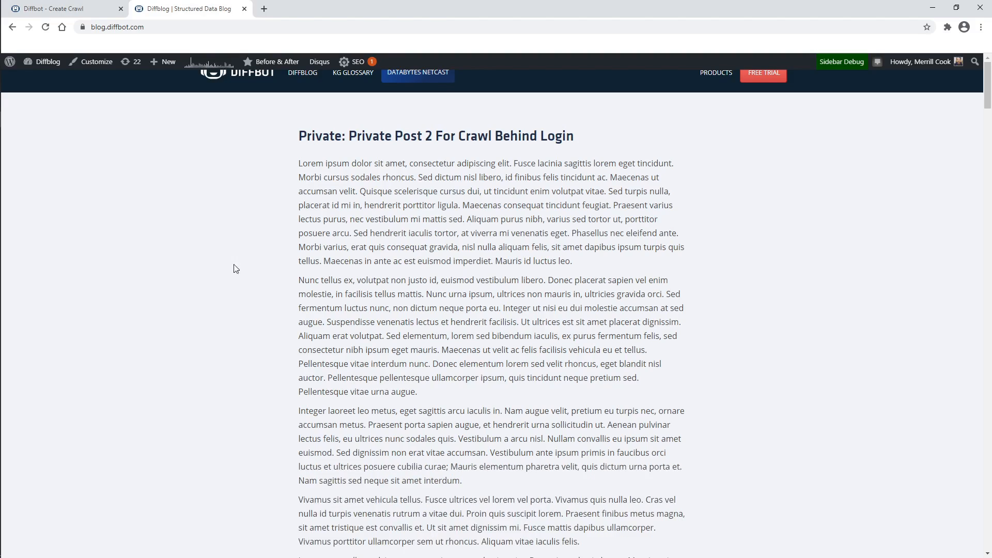
Name the new crawl 'private-post-crawl'.
{"action": "left_click", "coordinate": [63, 9]}
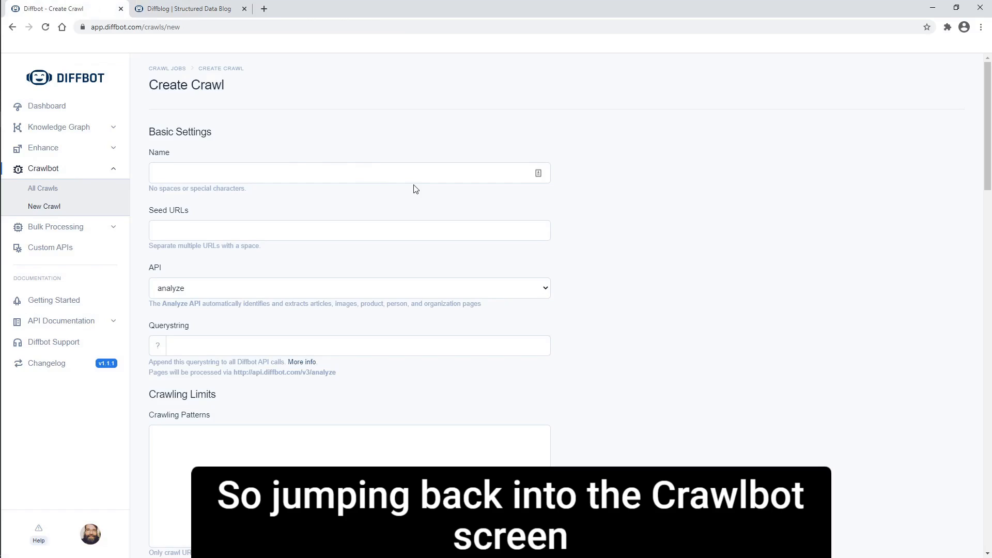
{"action": "left_click", "coordinate": [347, 172]}
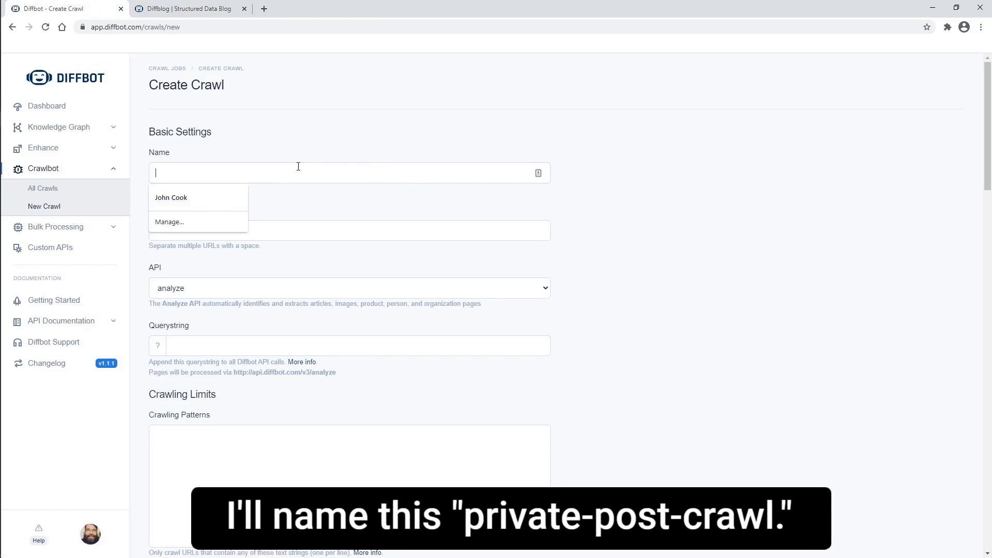
{"action": "type", "text": "p"}
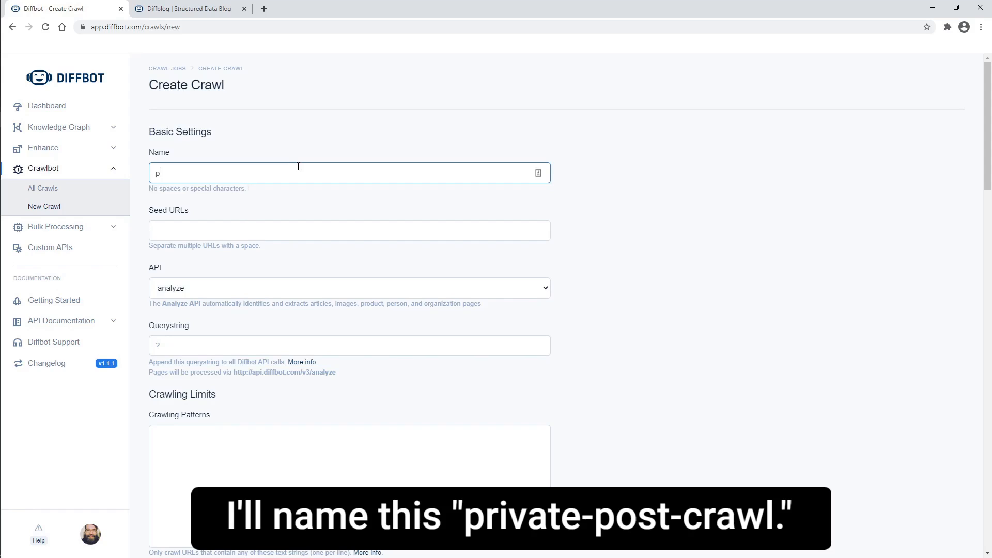
{"action": "type", "text": "rivate-post-c"}
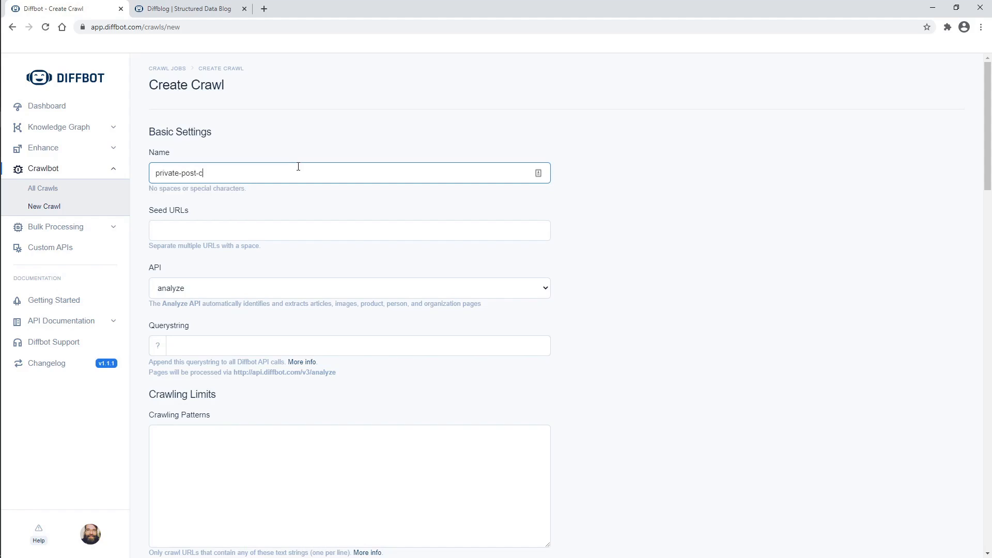
{"action": "type", "text": "rawl"}
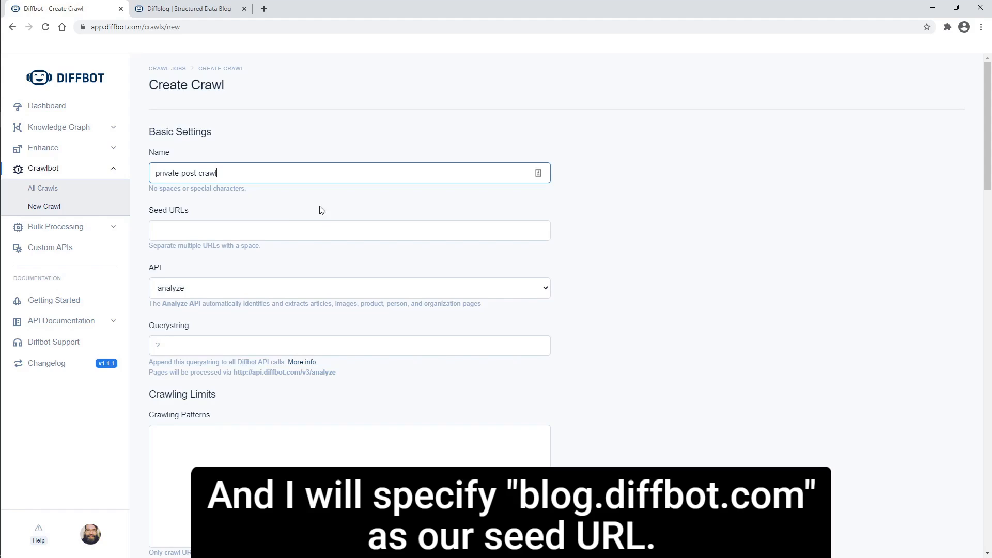
Set blog.diffbot.com as seed URL and crawling pattern, and choose the Article API.
{"action": "type", "text": "blog.dif"}
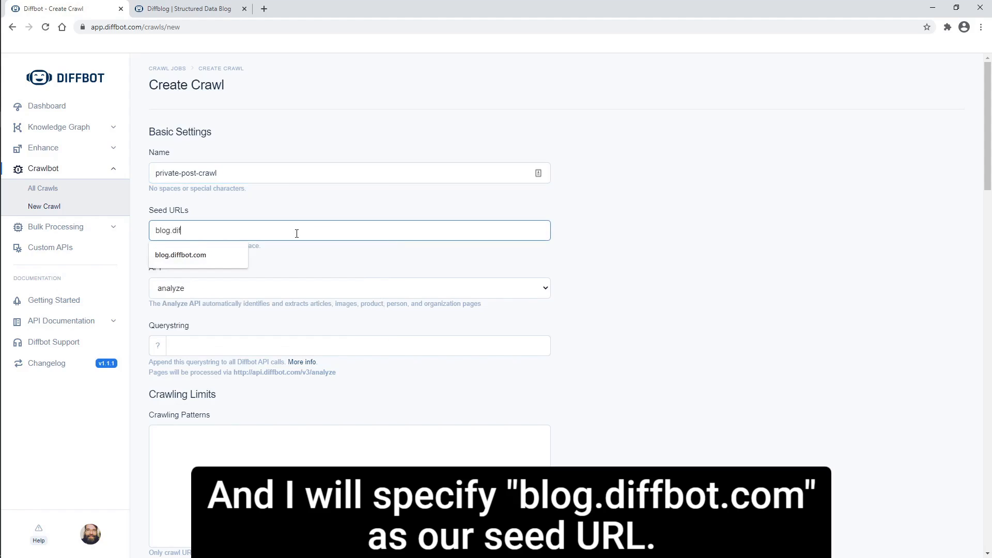
{"action": "left_click", "coordinate": [180, 254]}
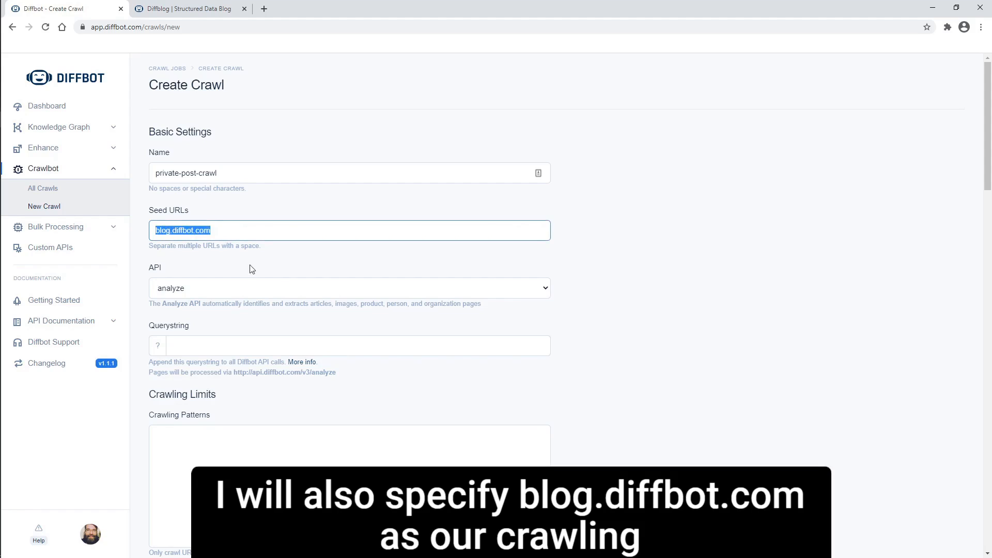
{"action": "type", "text": "blog.diffbot.com"}
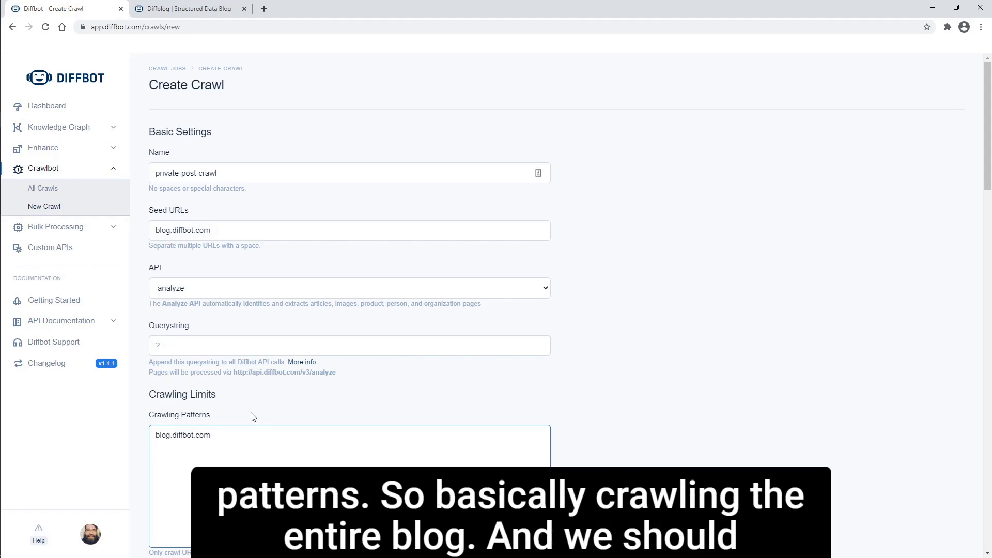
{"action": "left_click", "coordinate": [349, 287]}
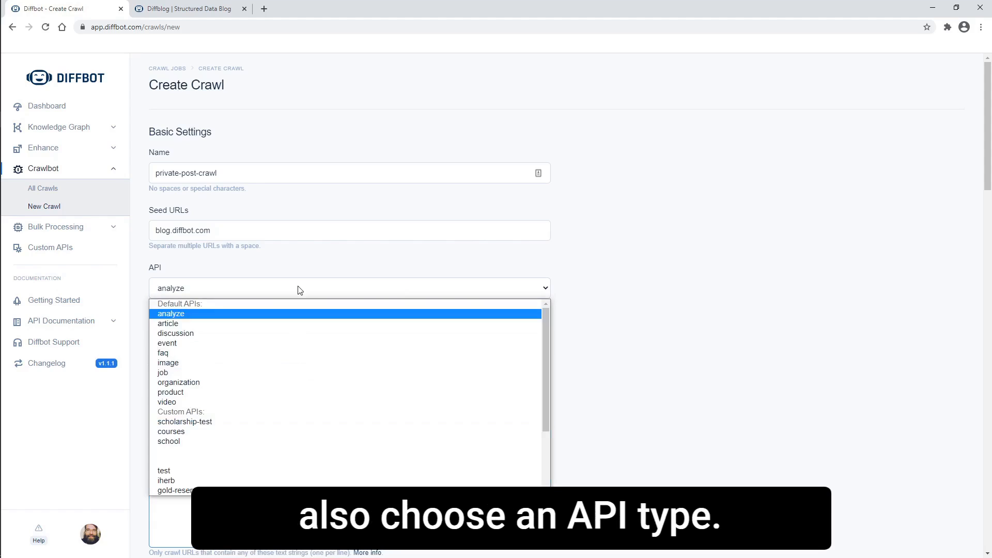
{"action": "left_click", "coordinate": [167, 323]}
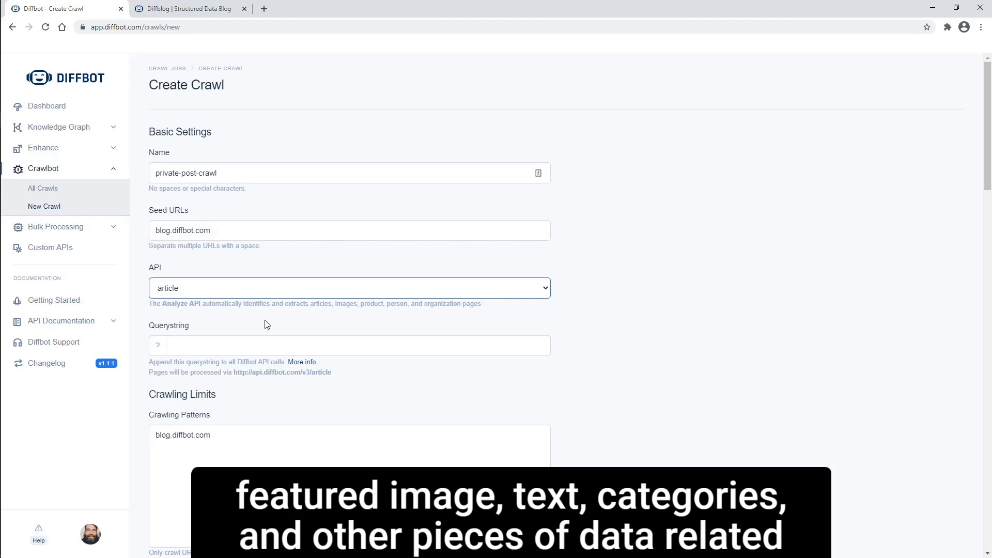
Add 'private' as the crawl's processing pattern and go back to the blog tab.
{"action": "scroll", "scroll_direction": "down", "scroll_amount": 3}
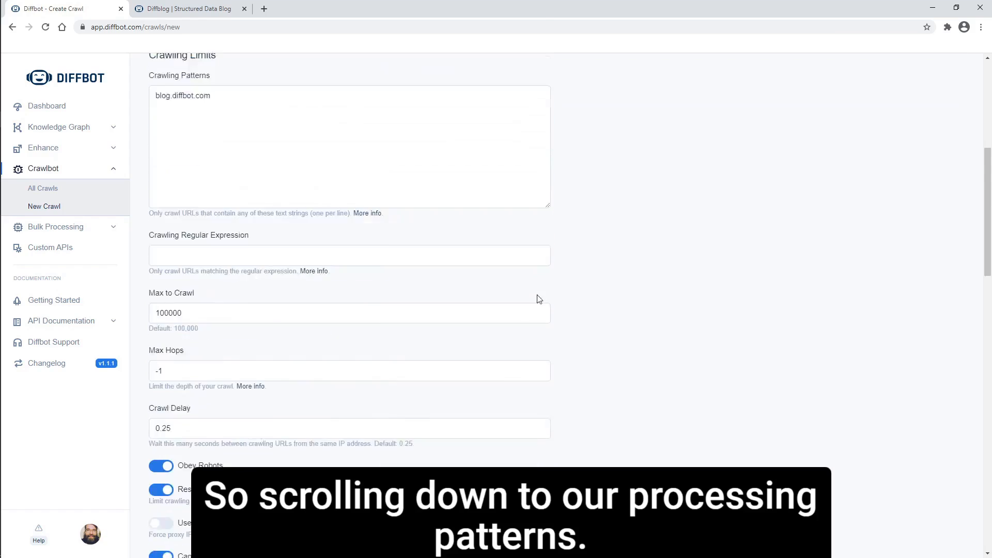
{"action": "scroll", "scroll_direction": "down", "scroll_amount": 3}
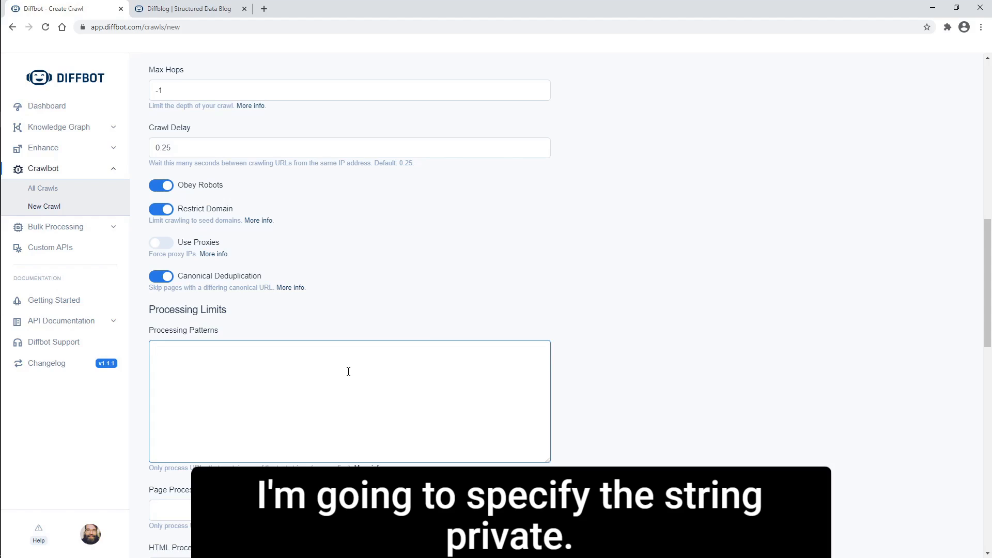
{"action": "type", "text": "private"}
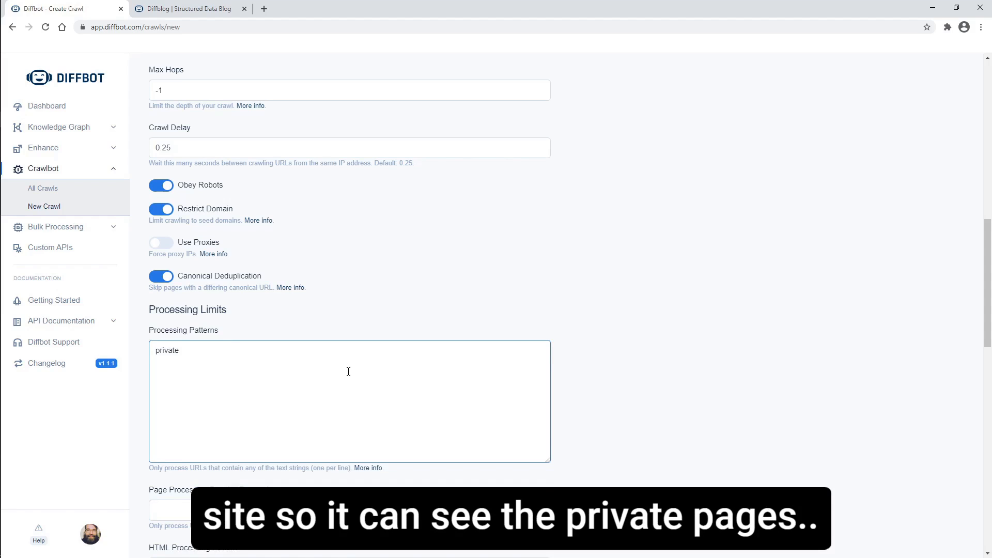
{"action": "left_click", "coordinate": [187, 8]}
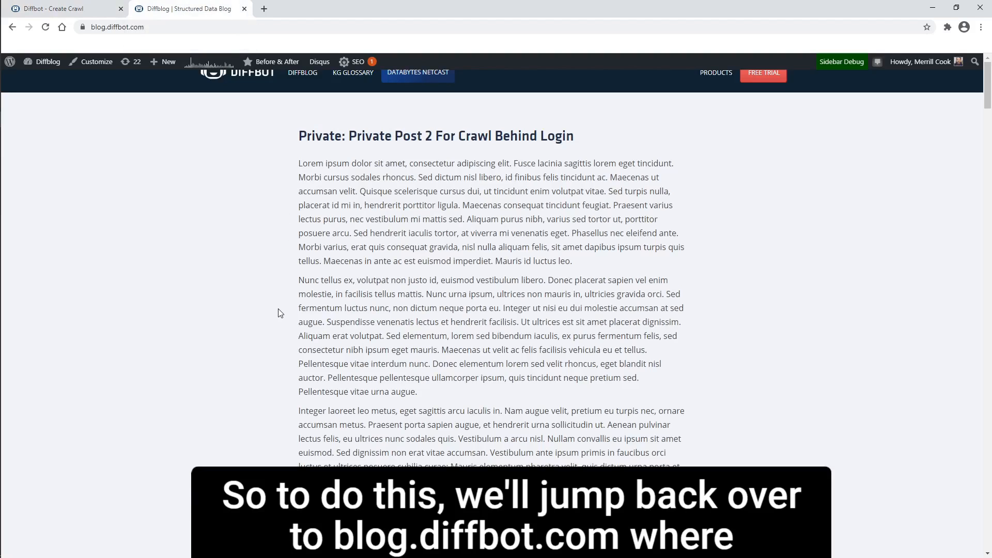
{"action": "mouse_move", "coordinate": [261, 291]}
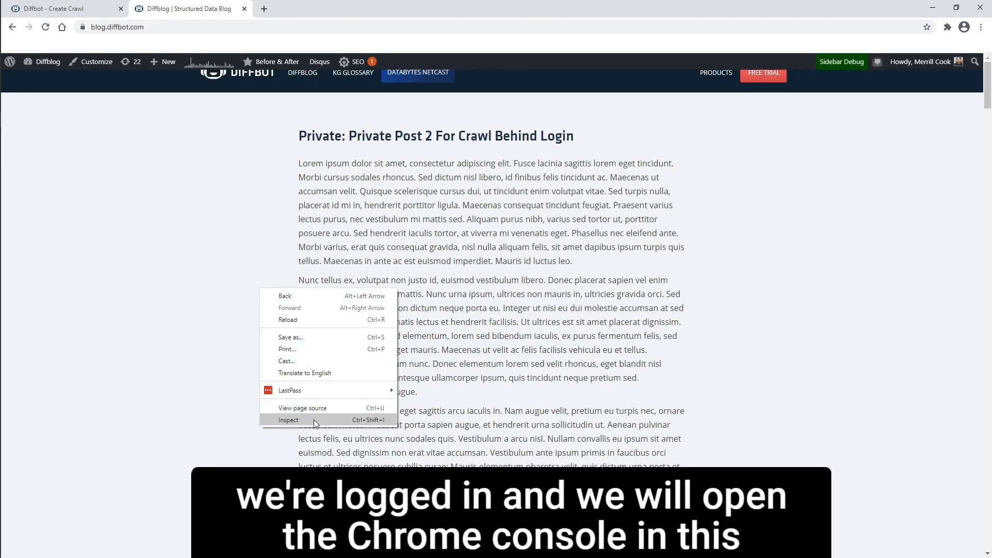
Record the blog's reload in DevTools Network and select the blog.diffbot.com document request.
{"action": "left_click", "coordinate": [287, 419]}
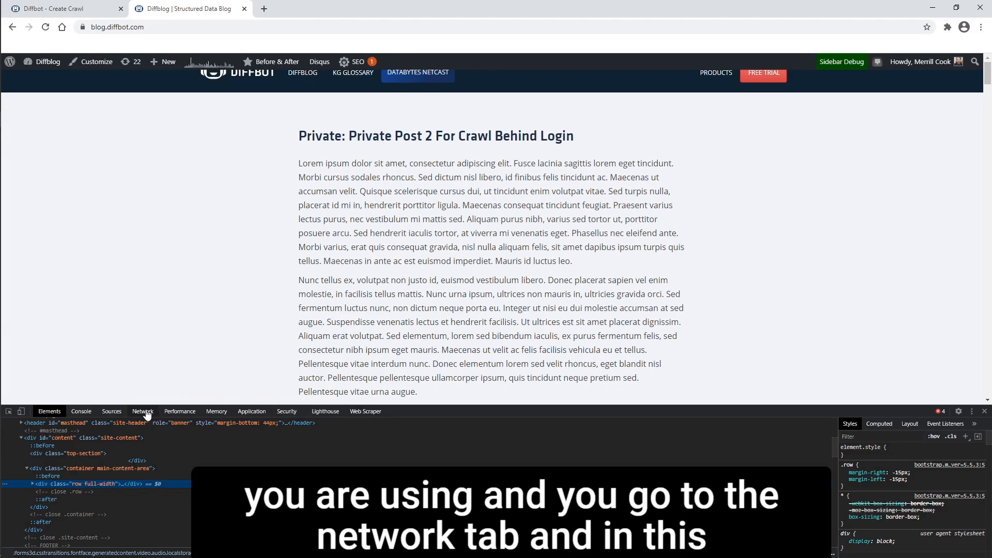
{"action": "left_click", "coordinate": [142, 411]}
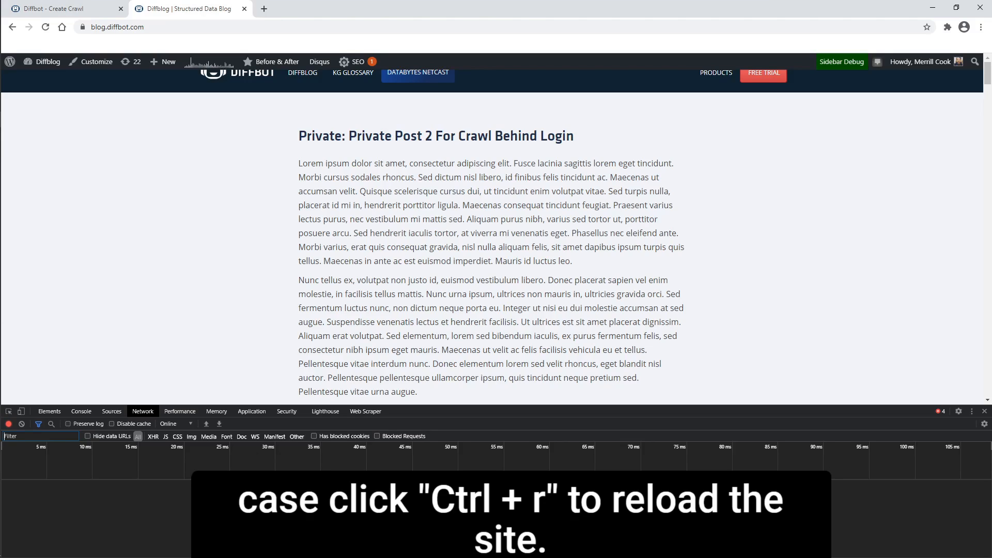
{"action": "key", "text": "ctrl+r"}
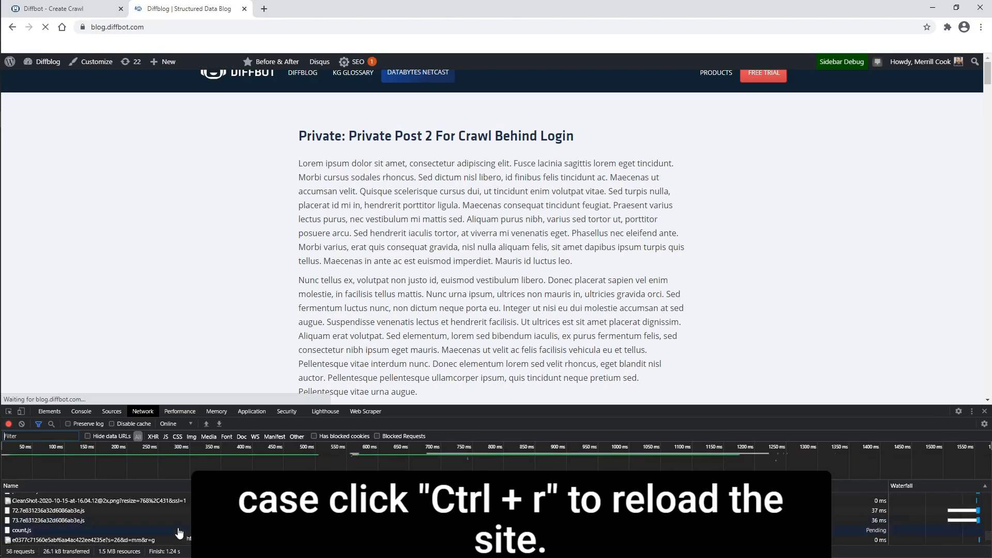
{"action": "key", "text": "ctrl+r"}
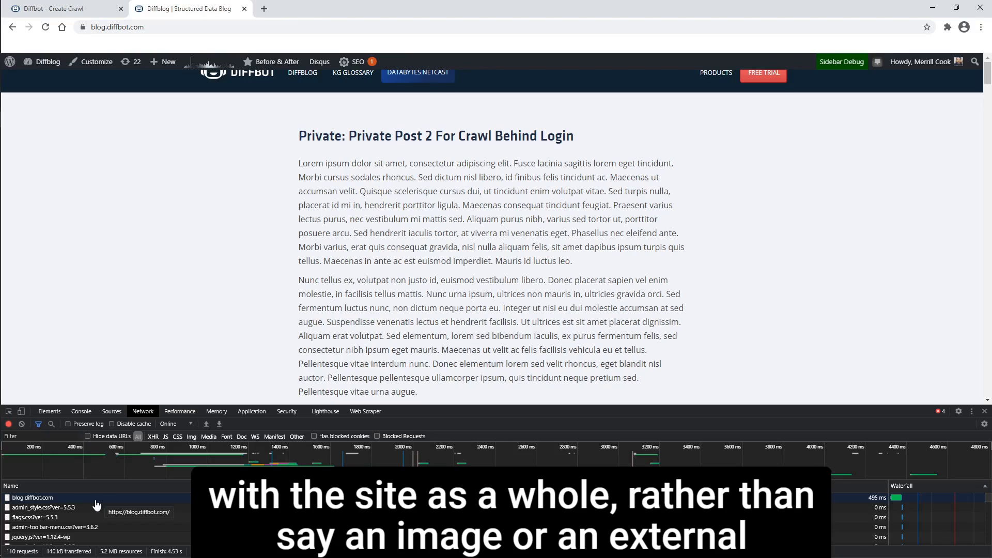
{"action": "left_click", "coordinate": [32, 497]}
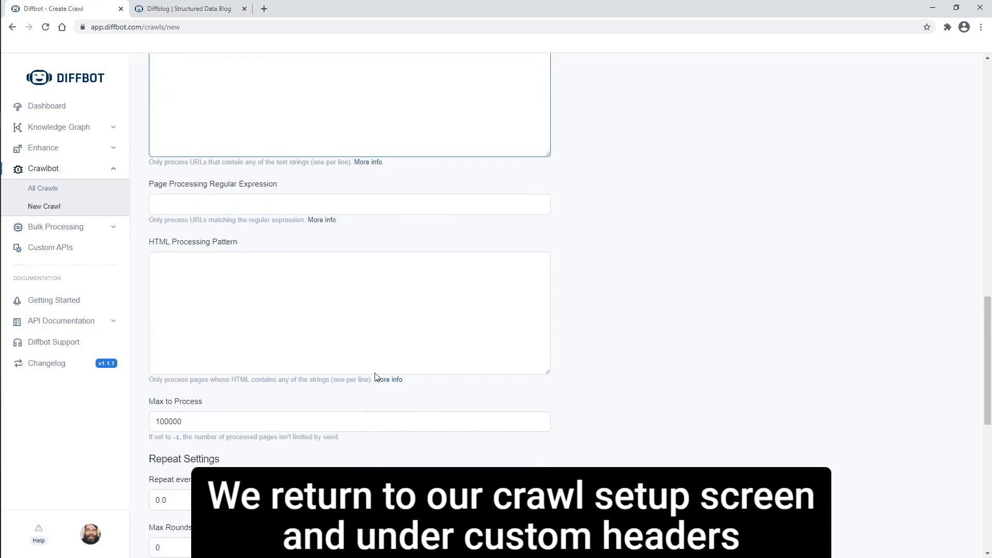
Scroll to the bottom of the form and submit the private-post-crawl job.
{"action": "scroll", "scroll_direction": "down", "scroll_amount": 3}
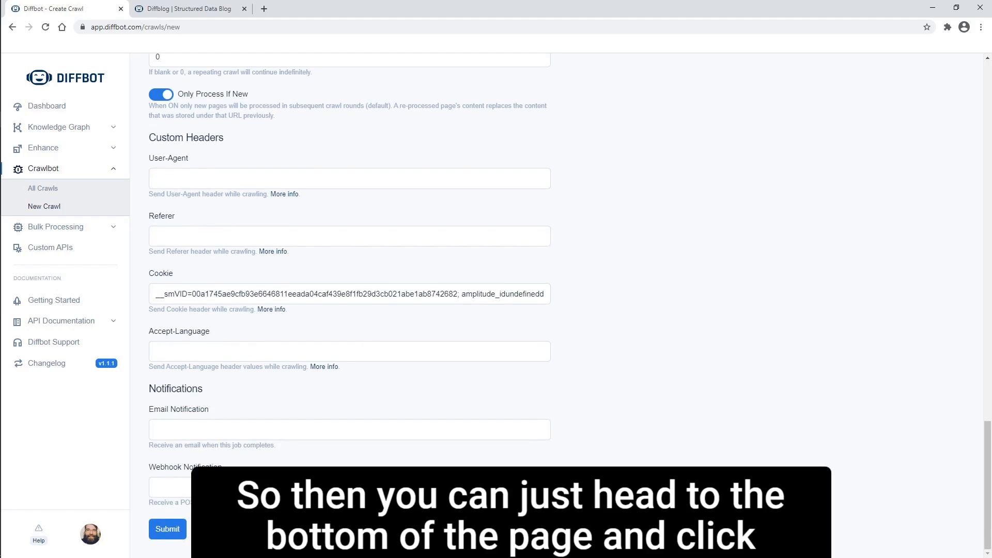
{"action": "left_click", "coordinate": [167, 529]}
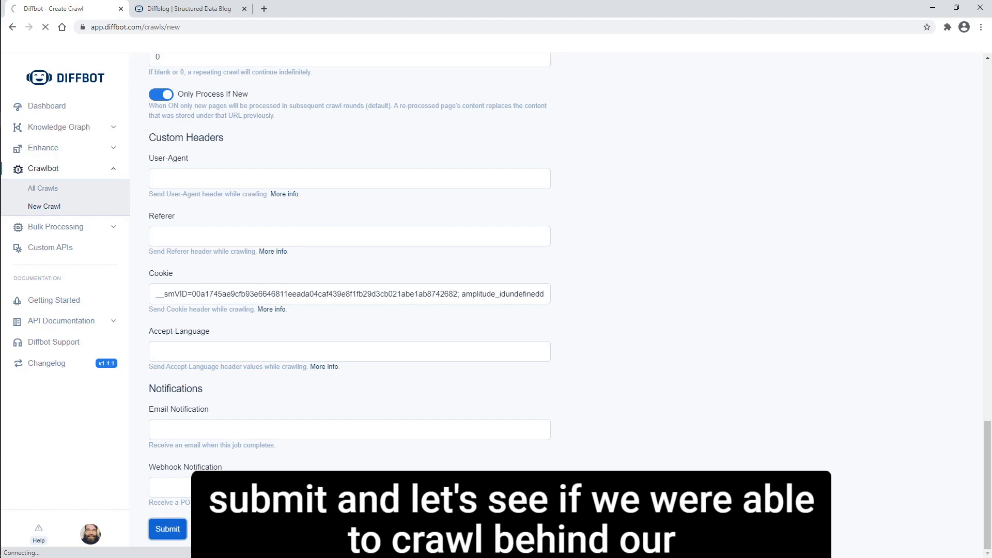
{"action": "mouse_move", "coordinate": [636, 373]}
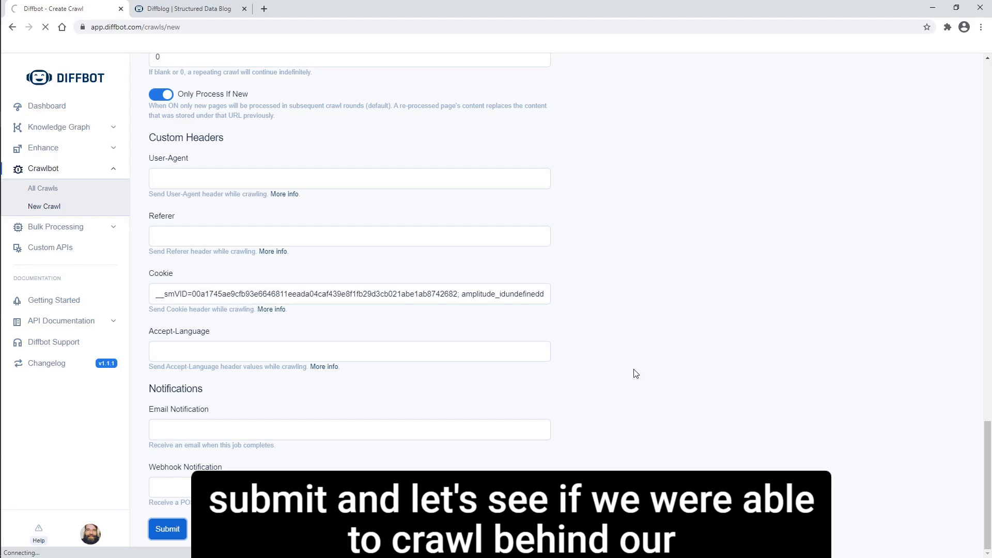
{"action": "left_click", "coordinate": [167, 529]}
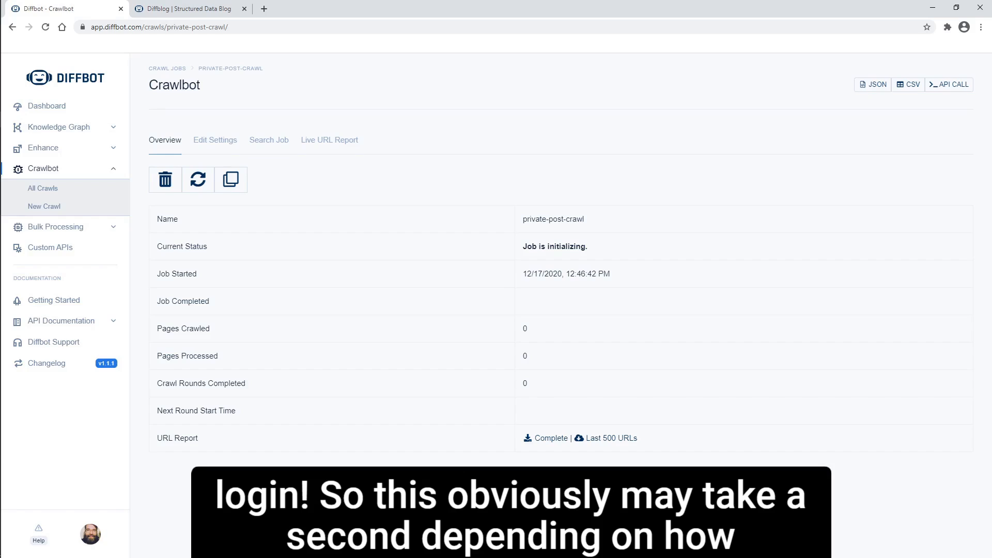
{"action": "mouse_move", "coordinate": [567, 318]}
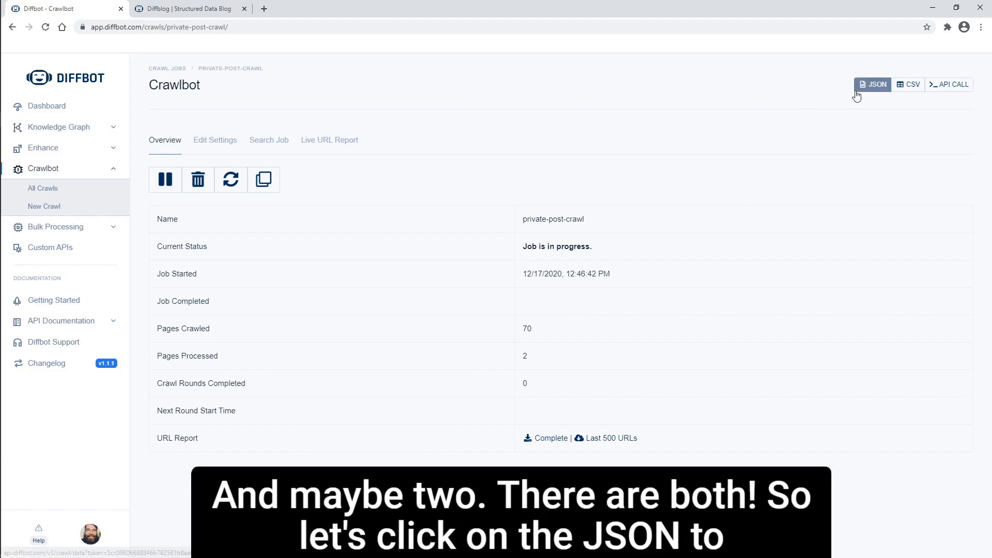
Open the running private-post-crawl job's results as JSON.
{"action": "left_click", "coordinate": [872, 84]}
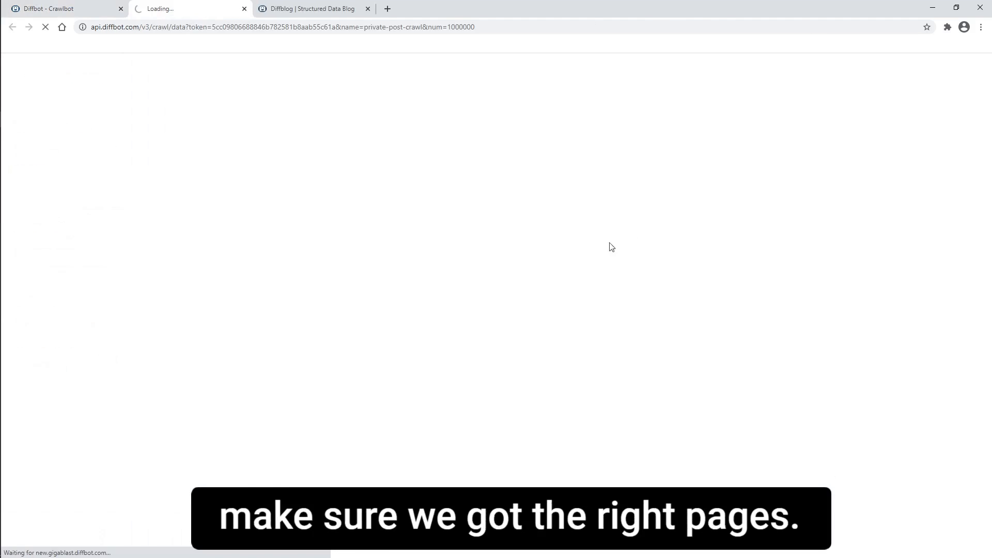